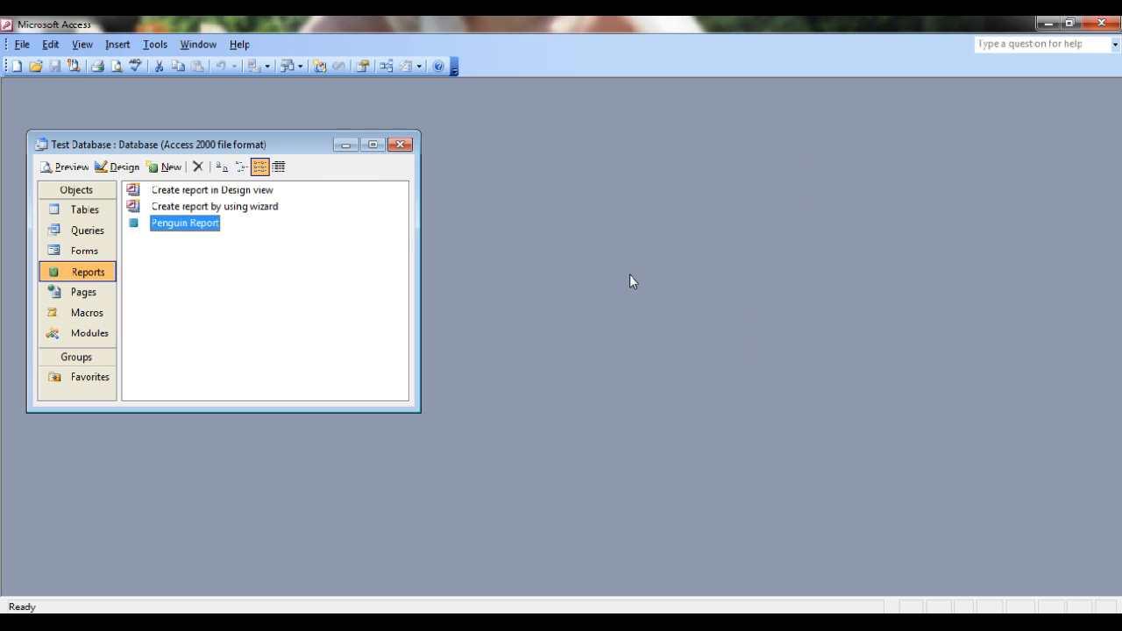
{"action": "mouse_move", "coordinate": [532, 201]}
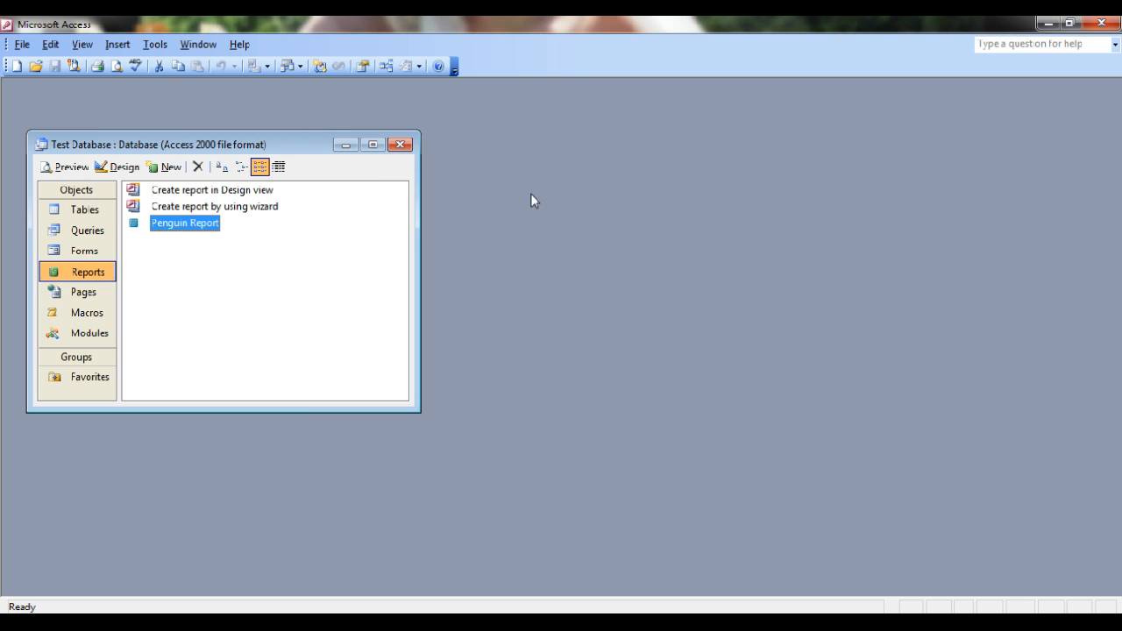
Run Compact and Repair Database on the Test Database from Tools > Database Utilities
{"action": "left_click", "coordinate": [155, 44]}
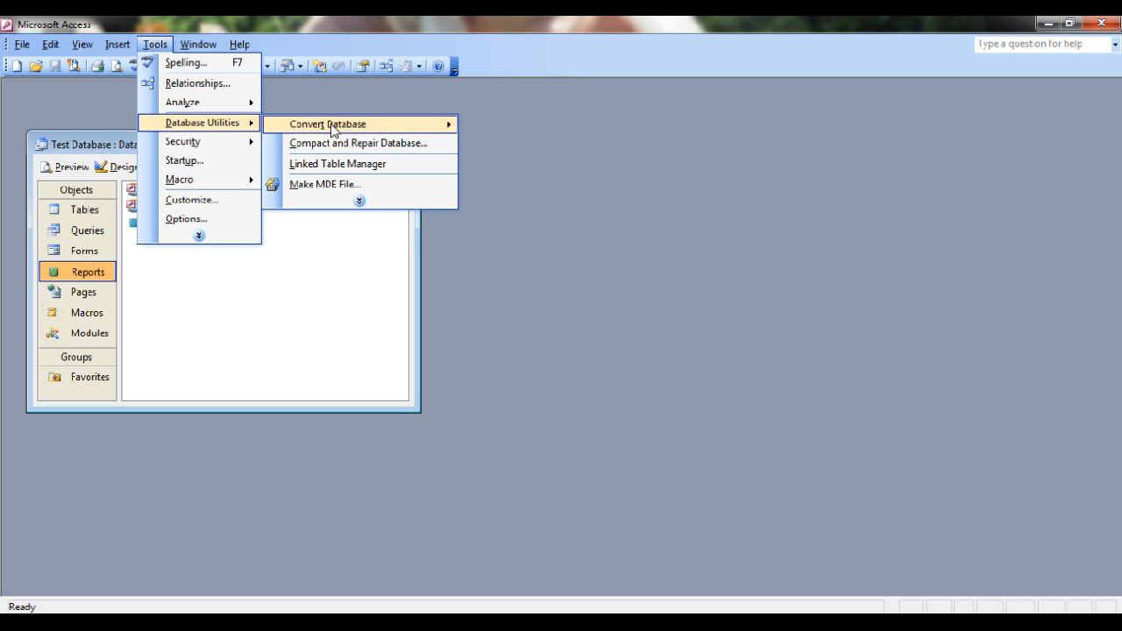
{"action": "mouse_move", "coordinate": [329, 143]}
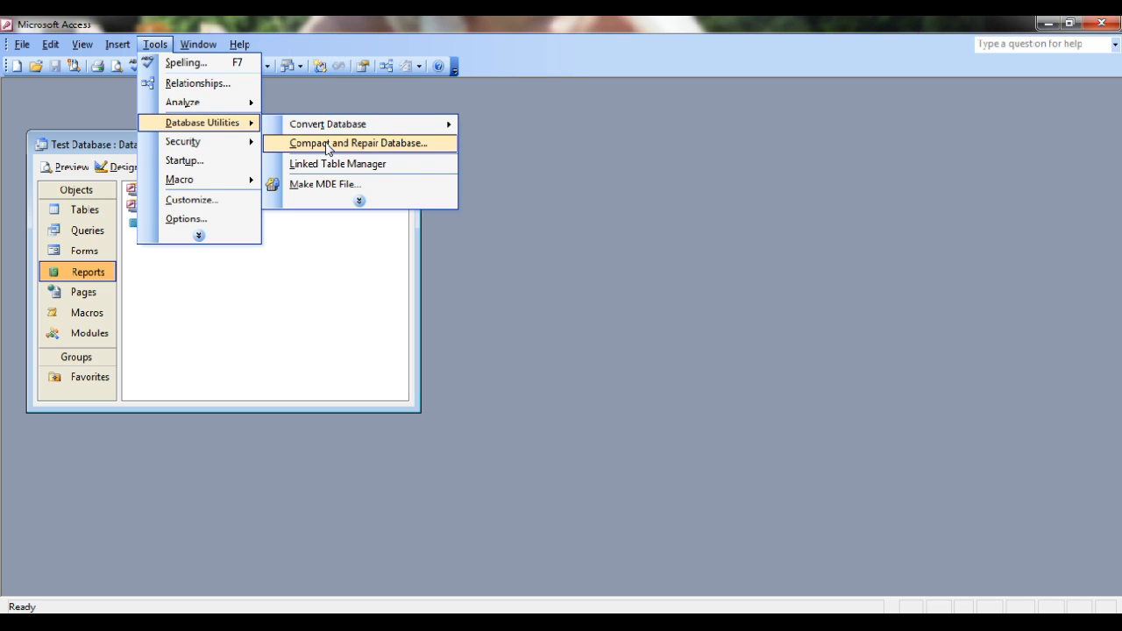
{"action": "left_click", "coordinate": [357, 143]}
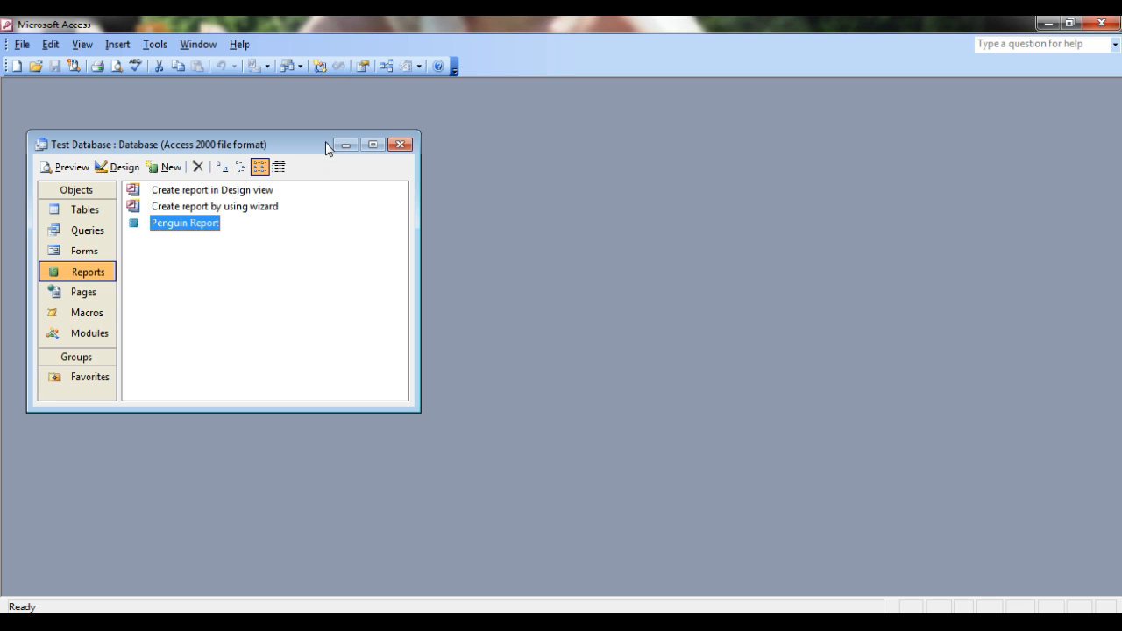
{"action": "mouse_move", "coordinate": [295, 196]}
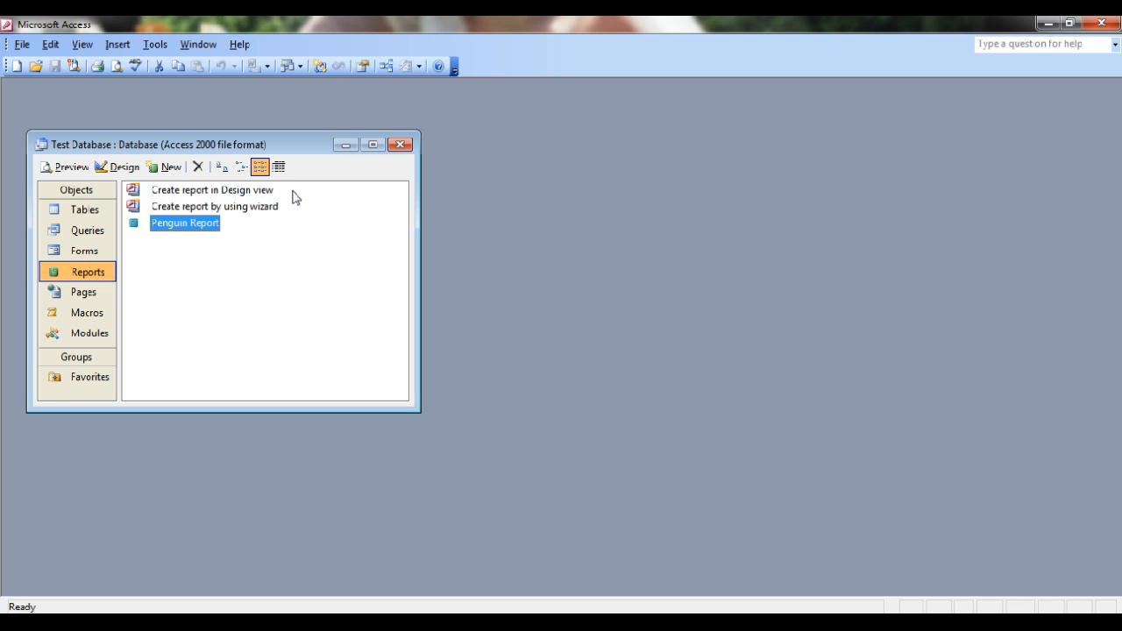
{"action": "mouse_move", "coordinate": [301, 206]}
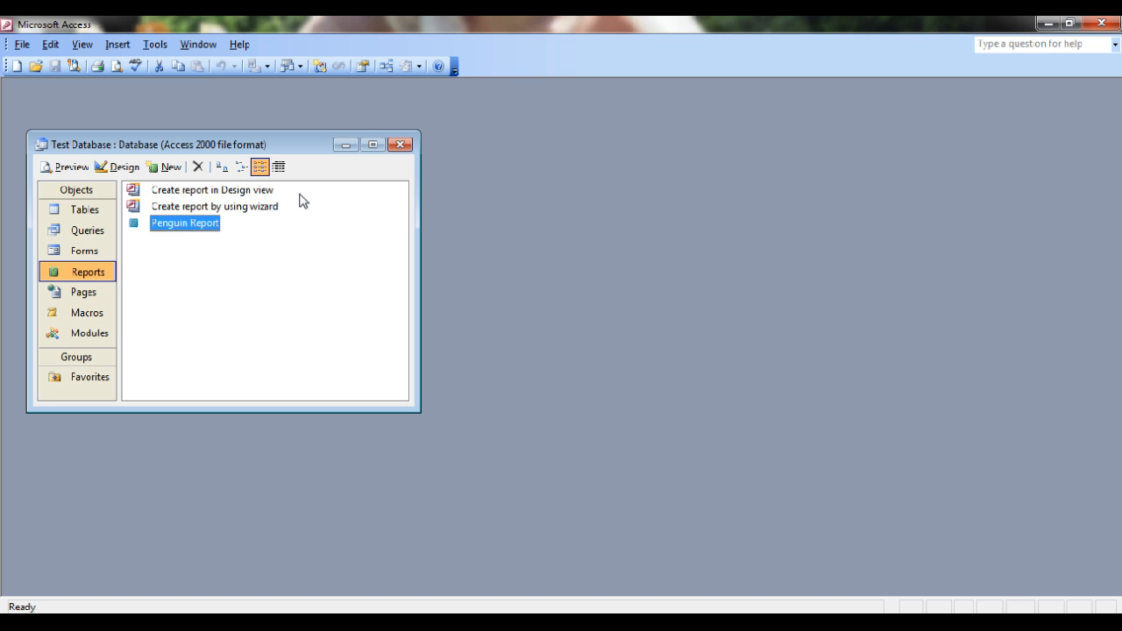
{"action": "mouse_move", "coordinate": [320, 611]}
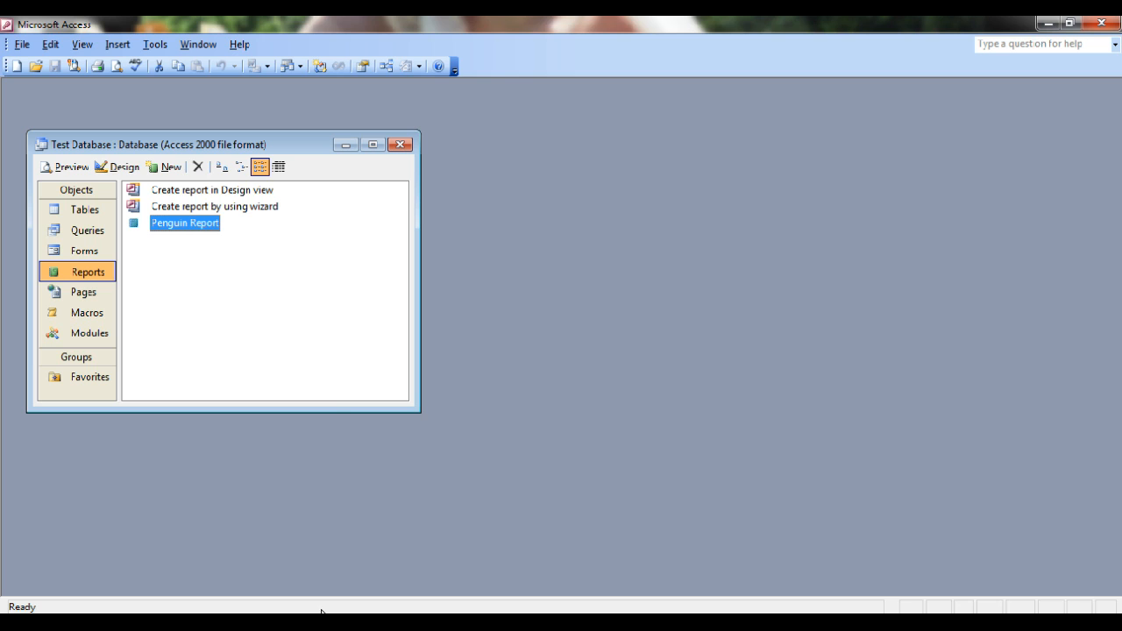